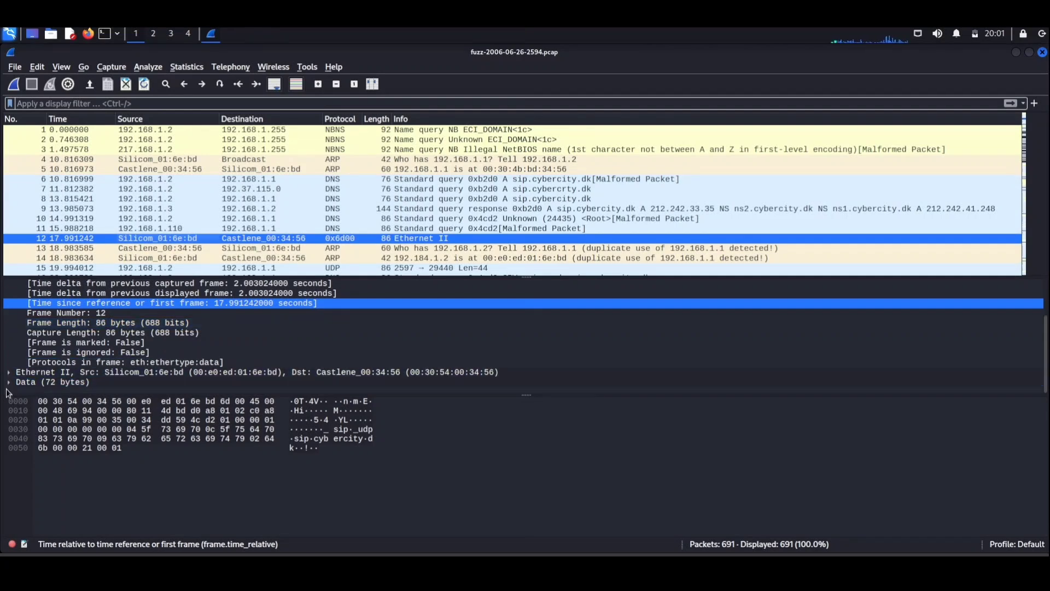
# Step: Examine the malformed DNS query, DNS response frame 29, and TCP retransmission frame 37
pyautogui.click(9, 382)
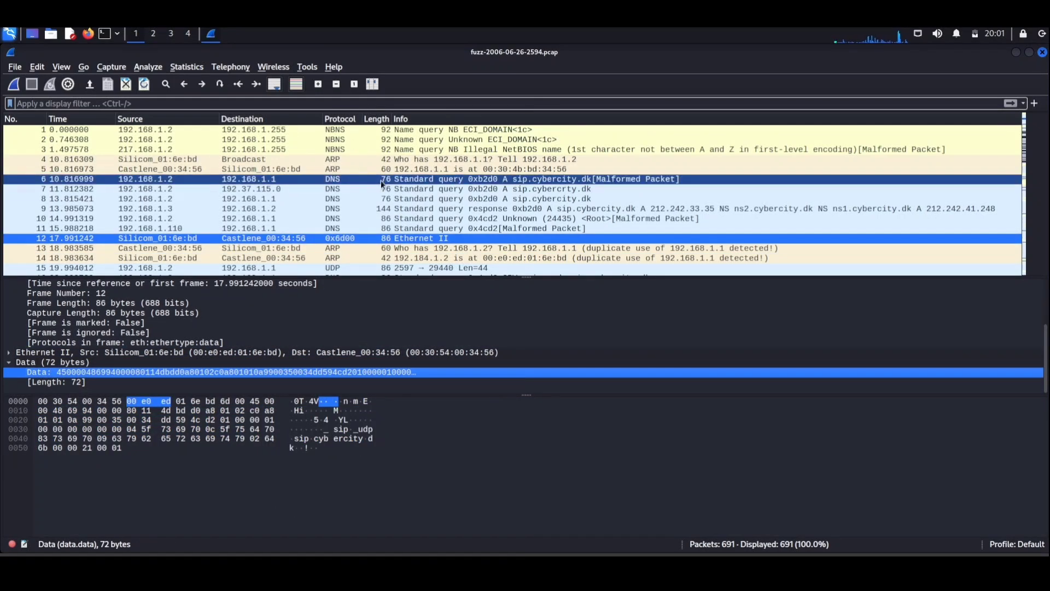
pyautogui.scroll(-3)
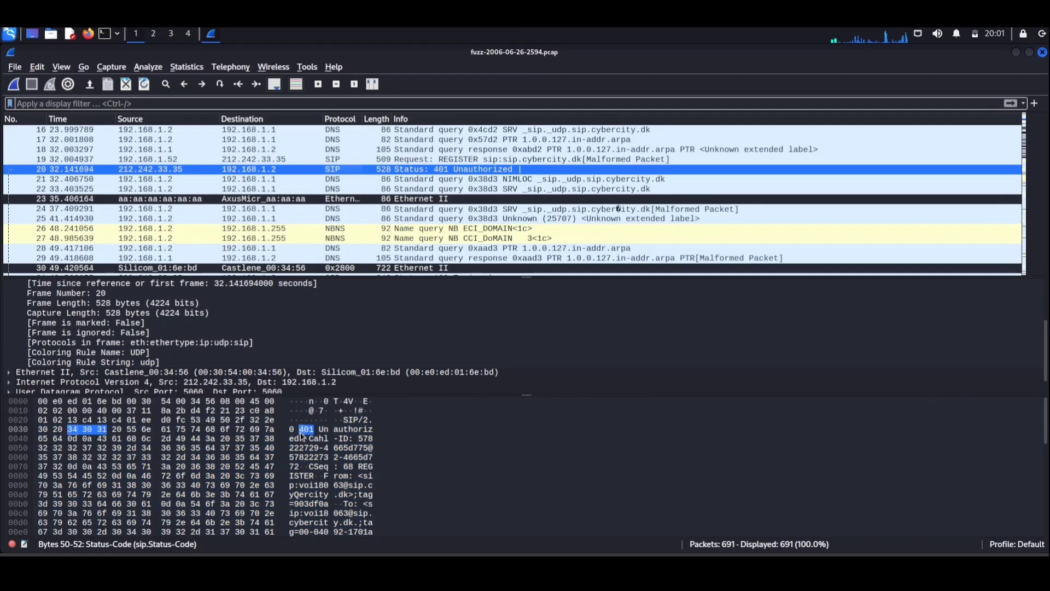
pyautogui.click(7, 362)
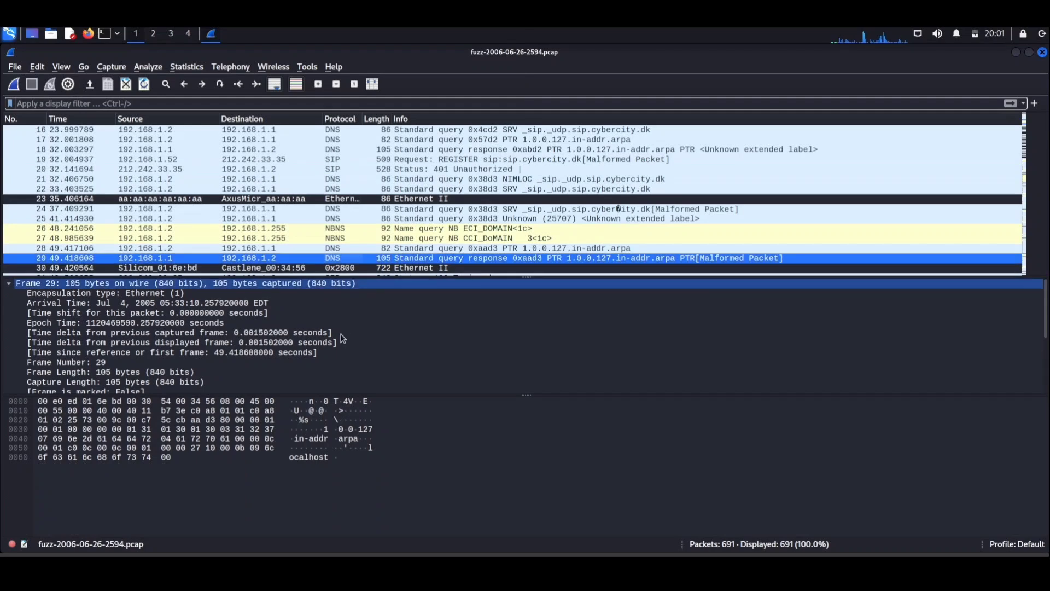
pyautogui.scroll(-3)
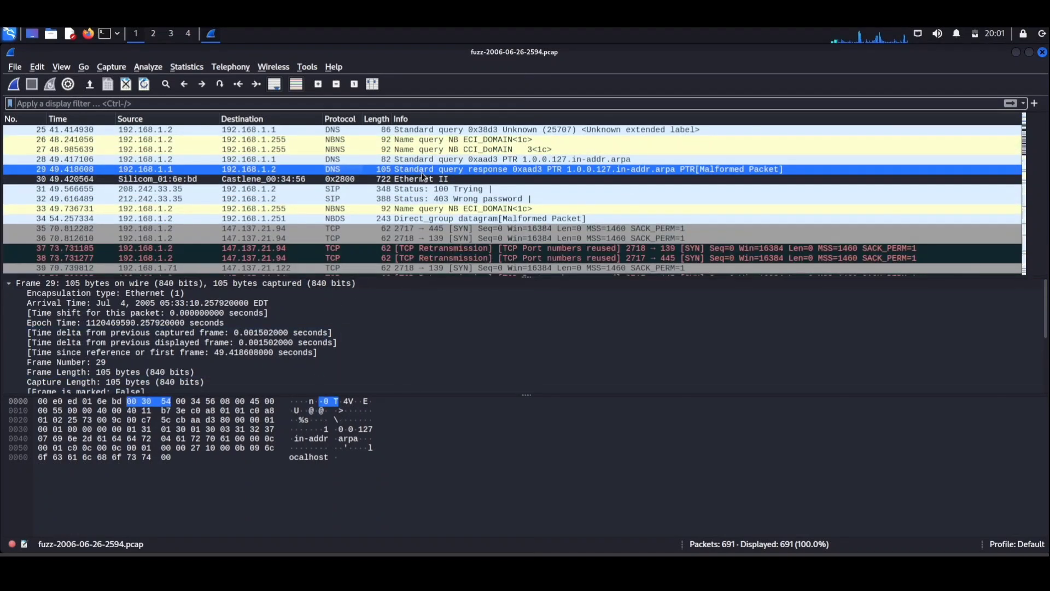
pyautogui.click(468, 248)
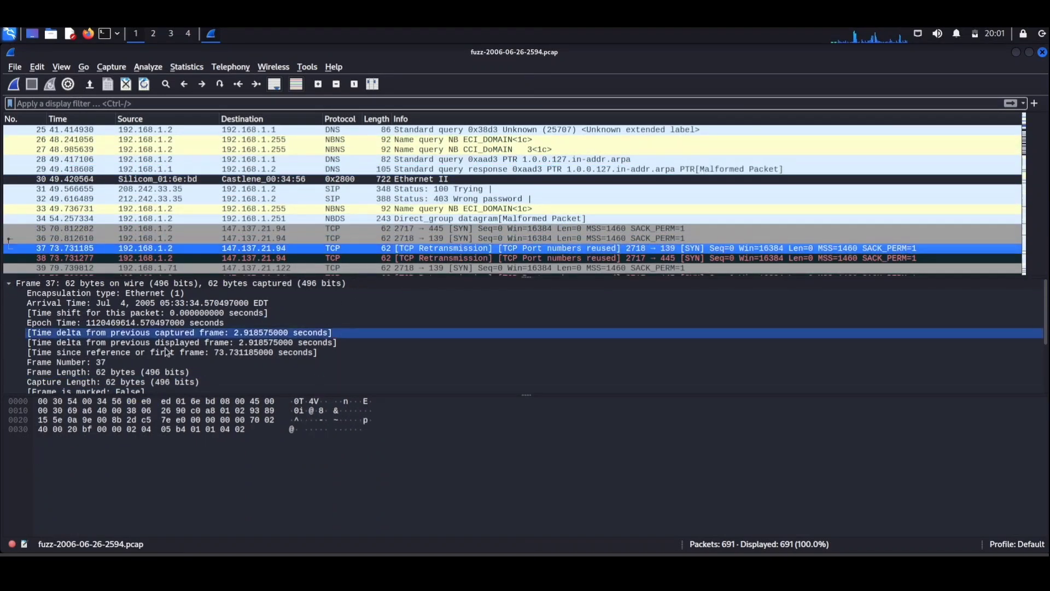
pyautogui.scroll(-3)
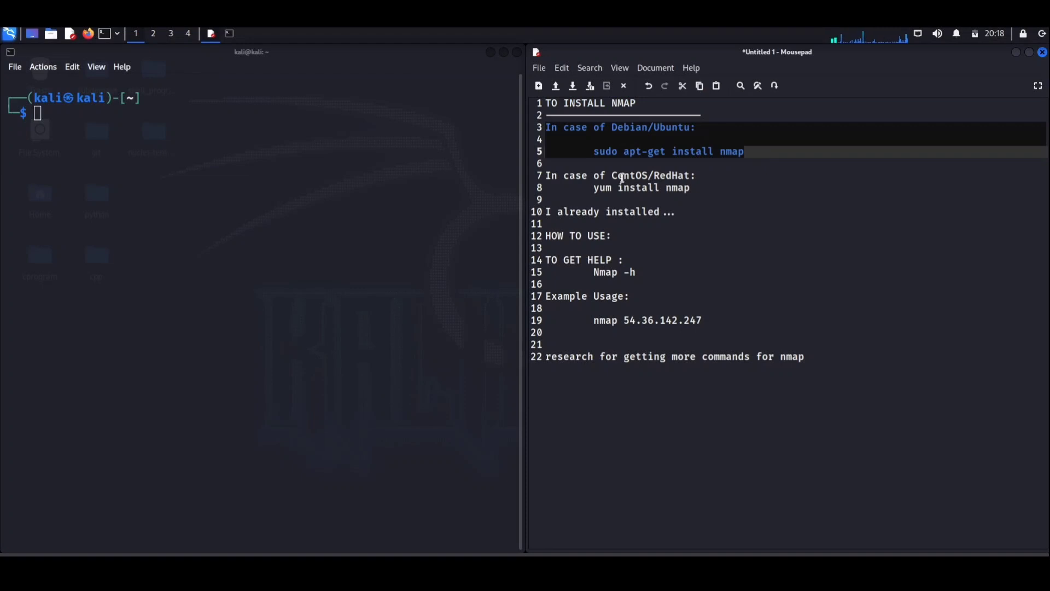
# Step: Run nmap -h, scroll its help, and place 'nmap 54.36.142.247' at the prompt
pyautogui.click(676, 223)
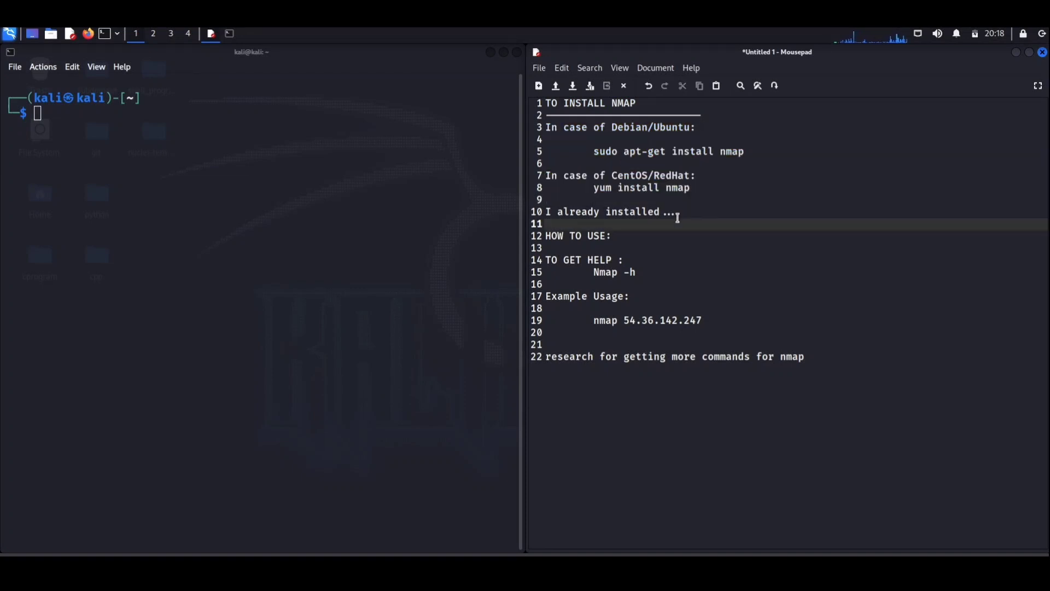
pyautogui.click(608, 235)
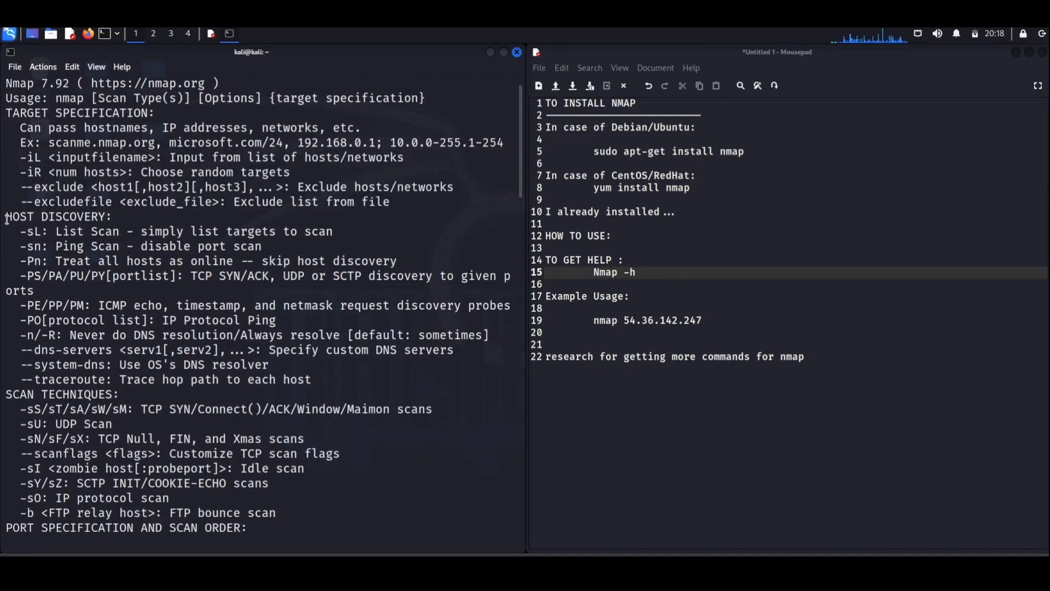
pyautogui.scroll(-3)
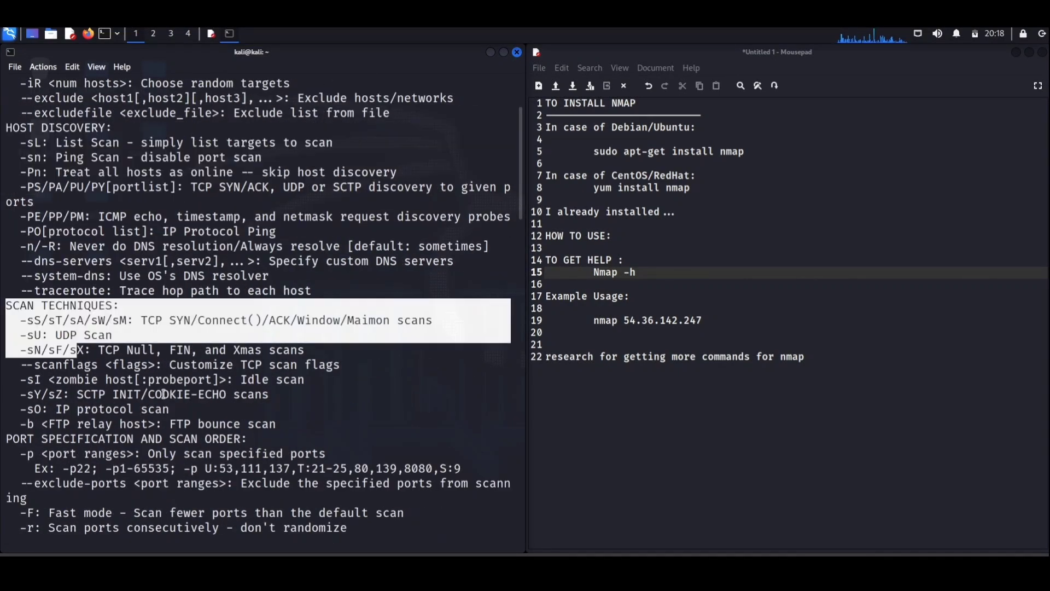
pyautogui.scroll(-3)
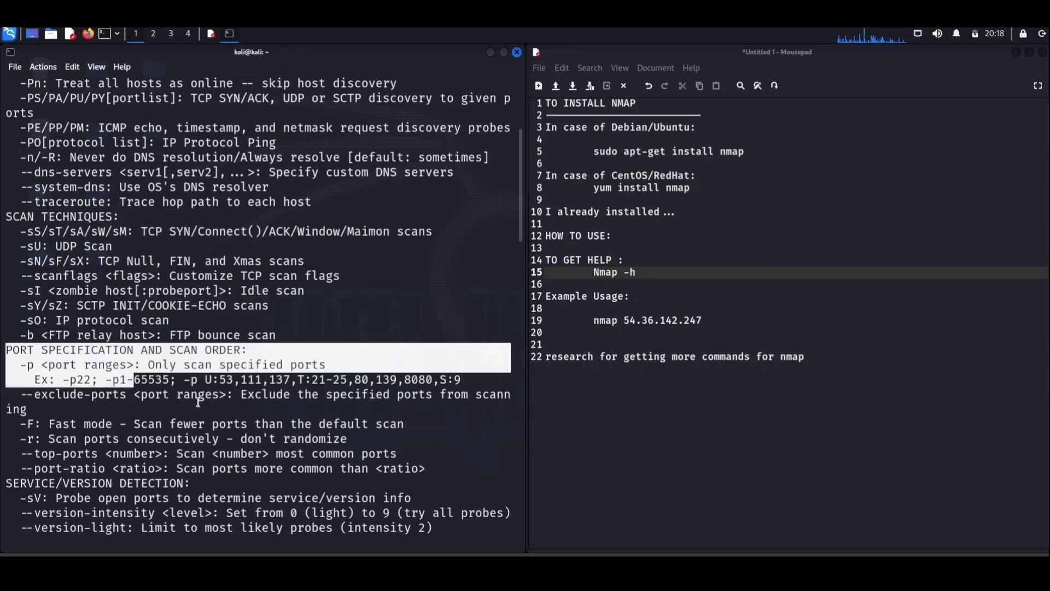
pyautogui.scroll(-3)
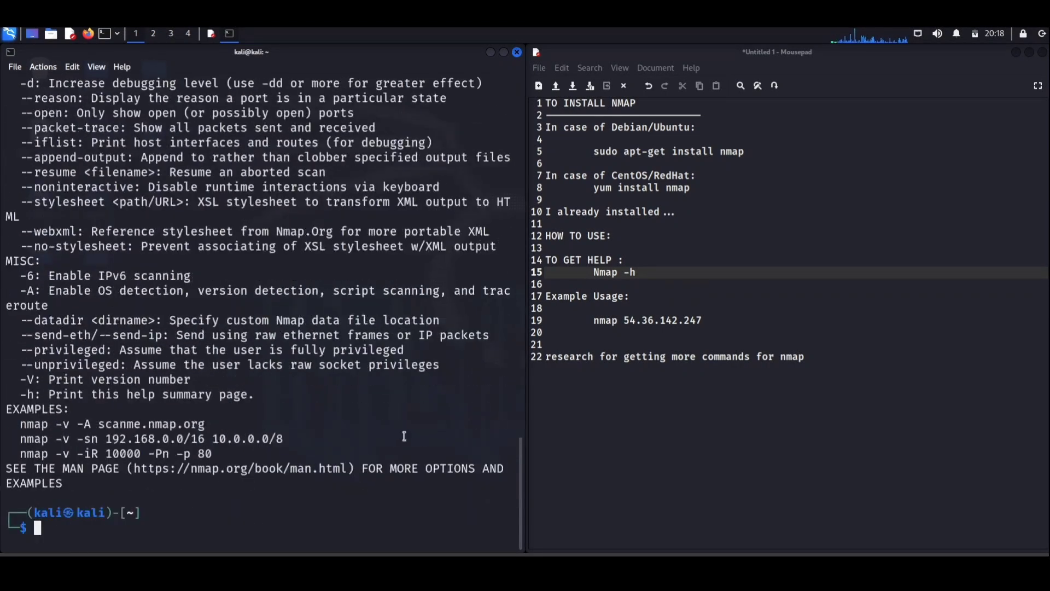
pyautogui.click(703, 320)
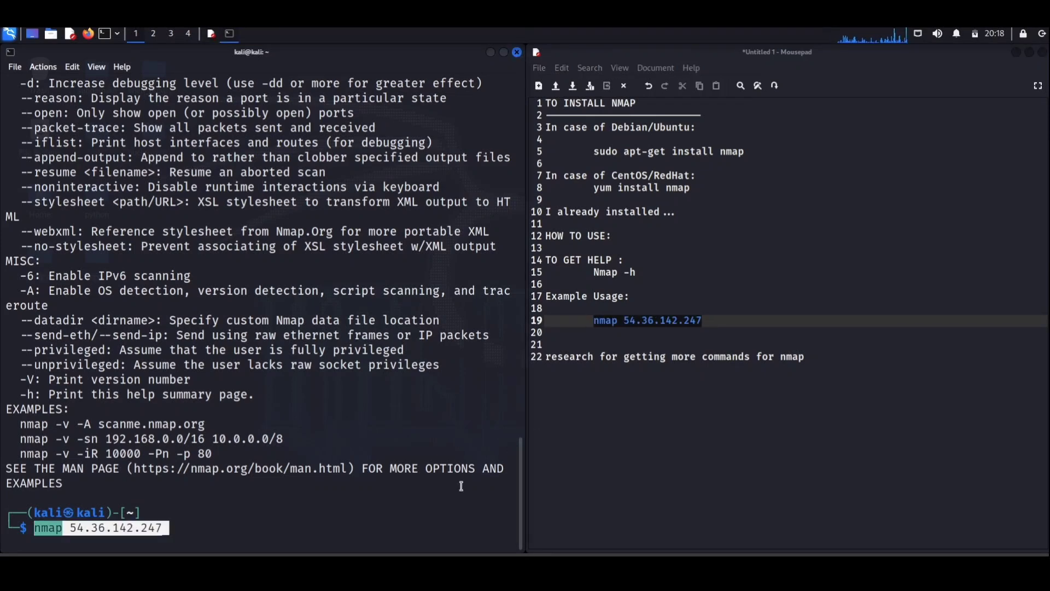
pyautogui.press('Return')
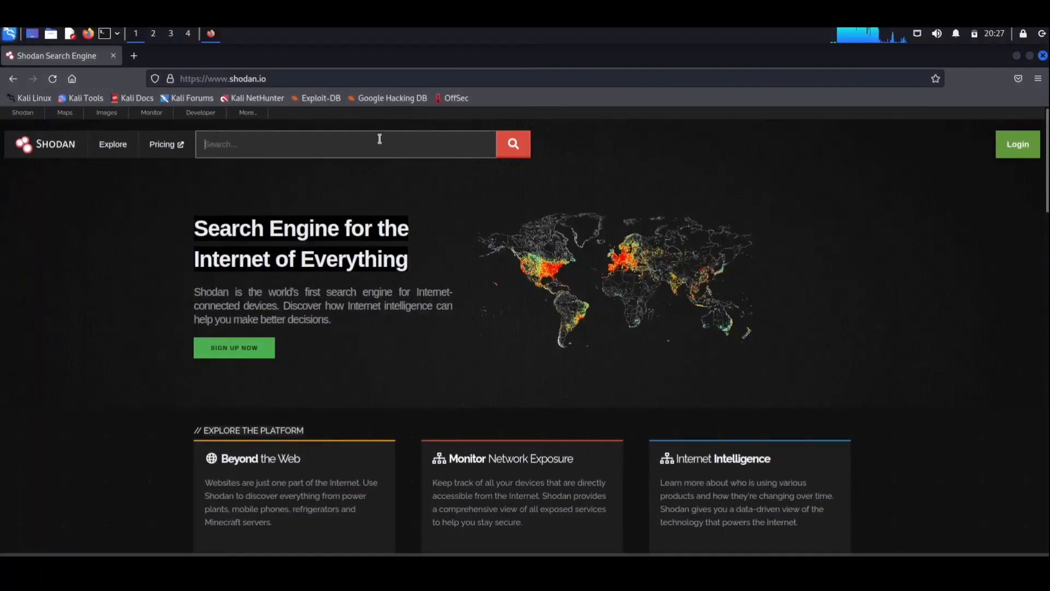
# Step: Search Shodan for yahoo.com
pyautogui.write('yahoo.com')
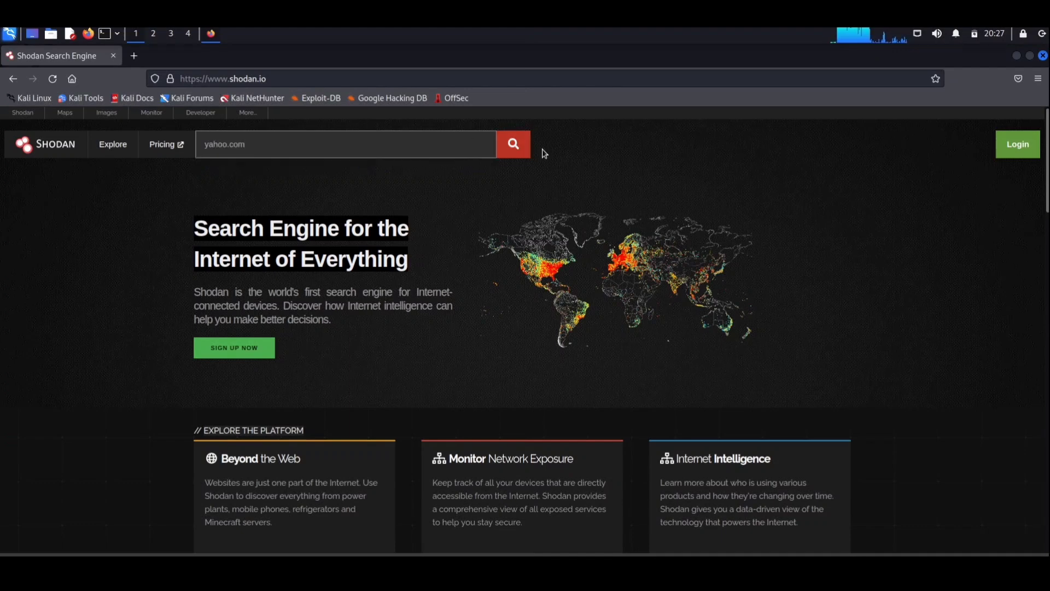
pyautogui.click(512, 143)
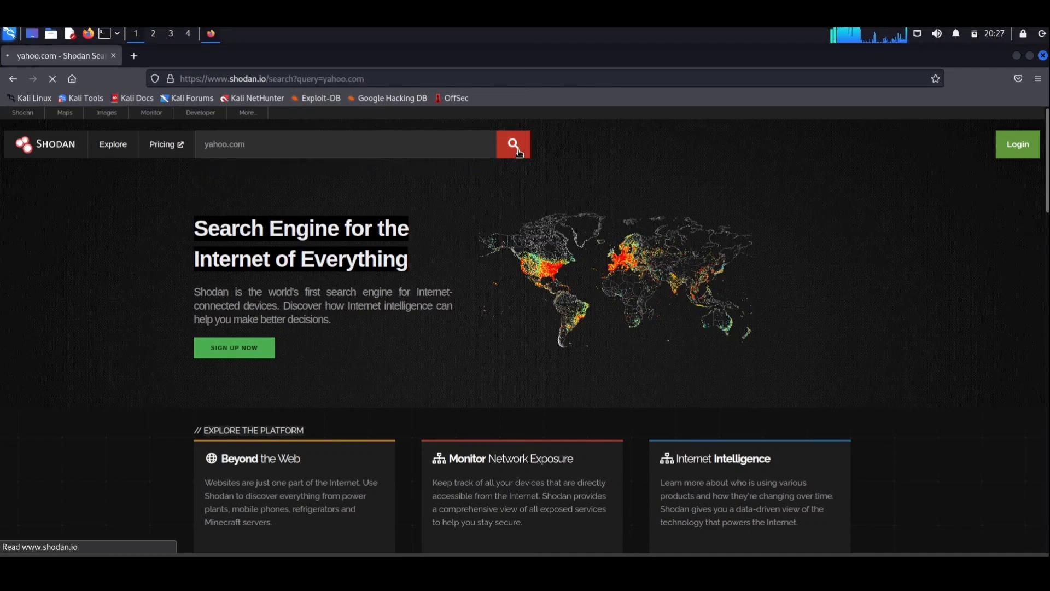
pyautogui.click(513, 144)
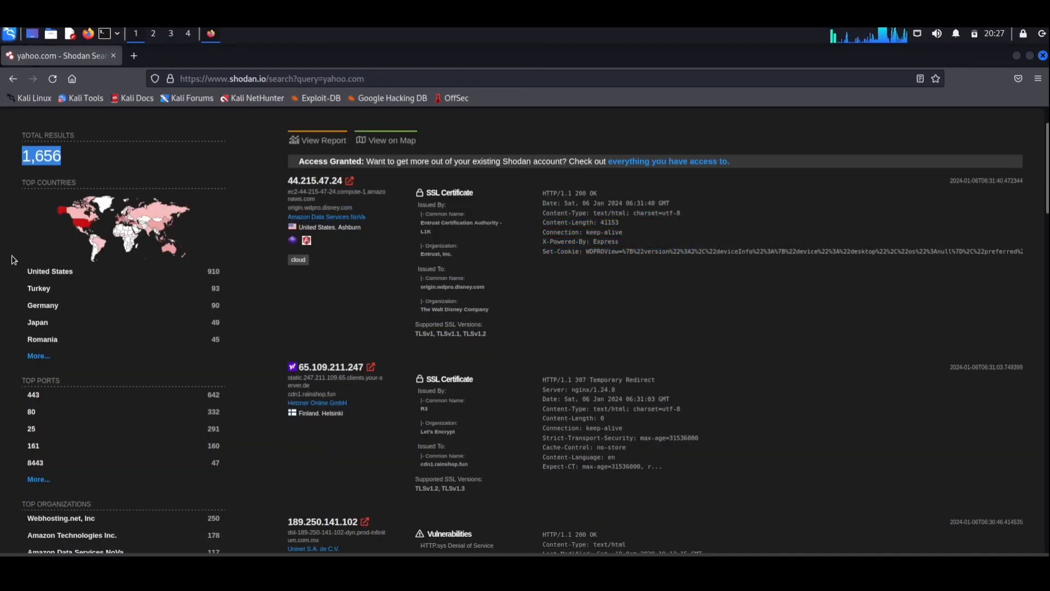
pyautogui.scroll(-3)
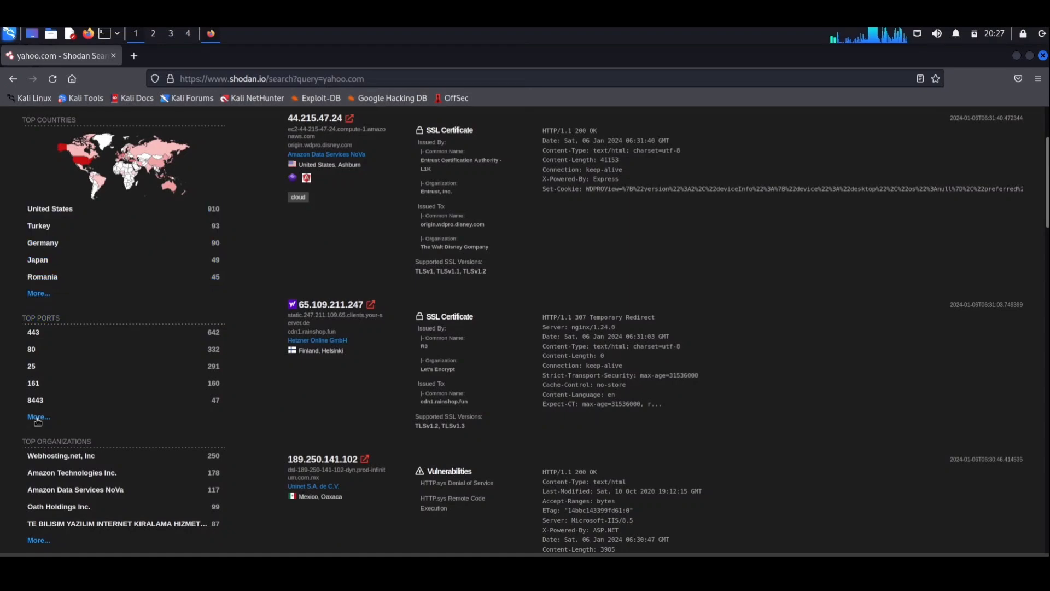
# Step: View the full top-ports breakdown, then browse the yahoo.com results to the bottom
pyautogui.click(38, 416)
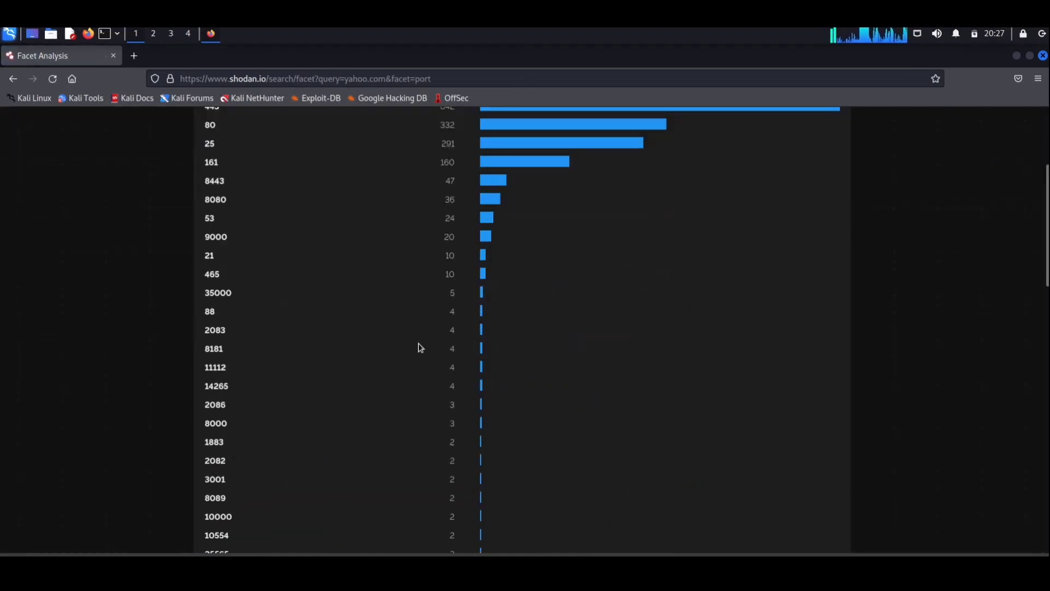
pyautogui.click(13, 78)
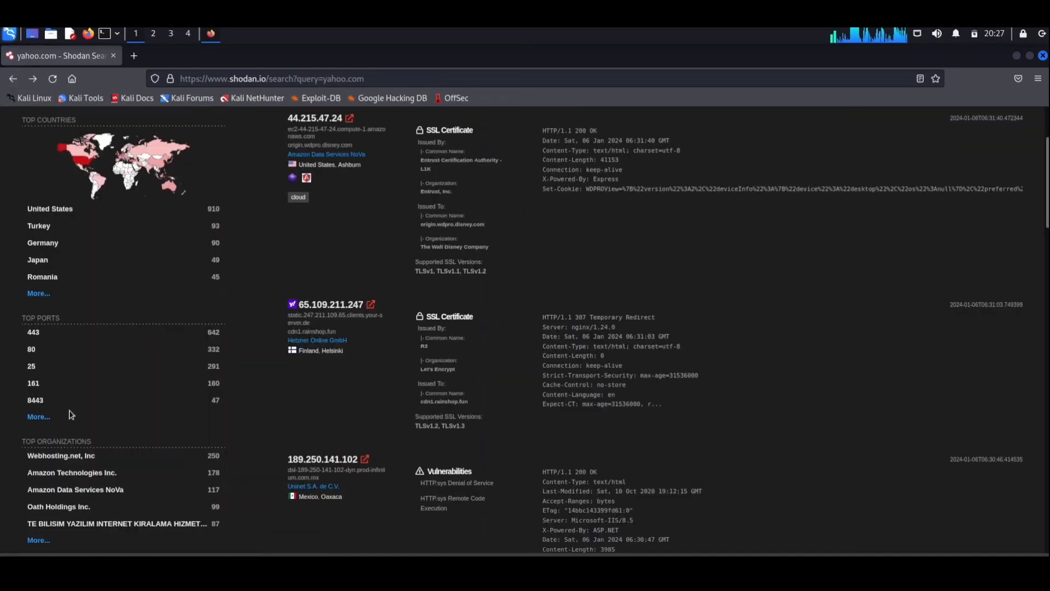
pyautogui.scroll(-3)
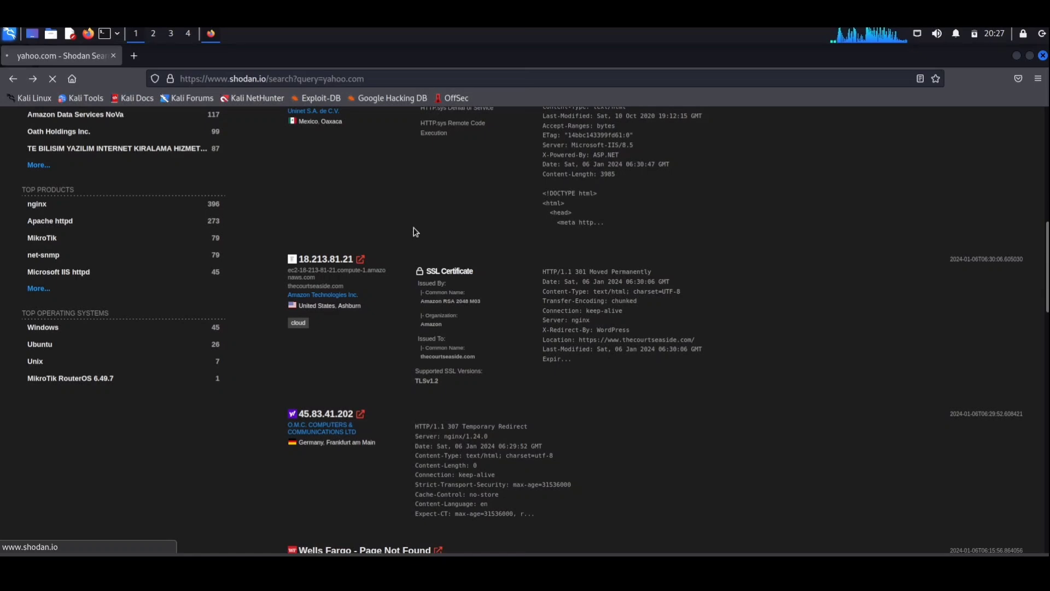
pyautogui.scroll(-3)
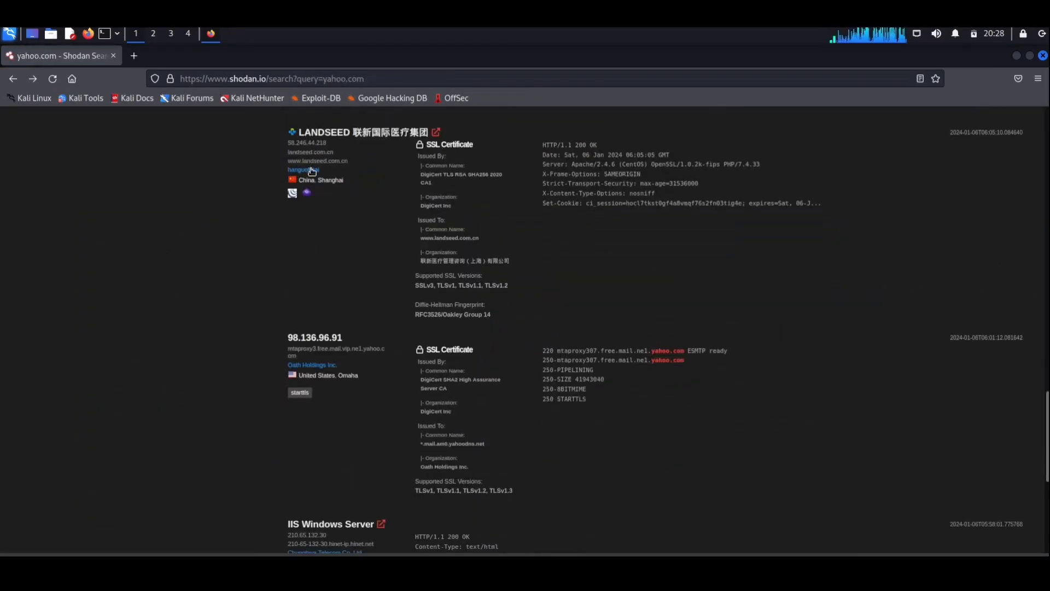
pyautogui.click(301, 170)
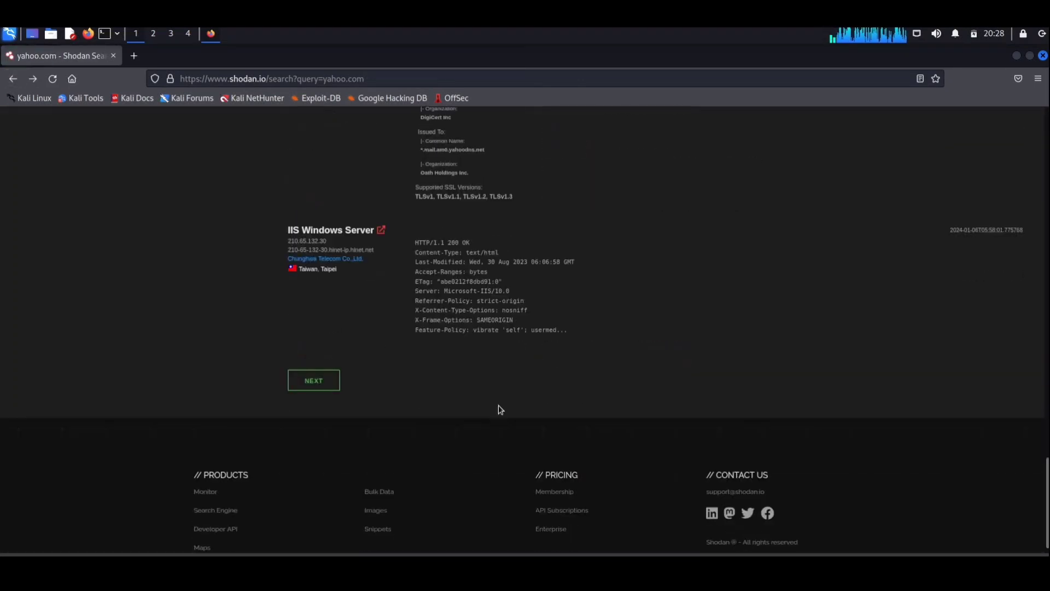
pyautogui.scroll(3)
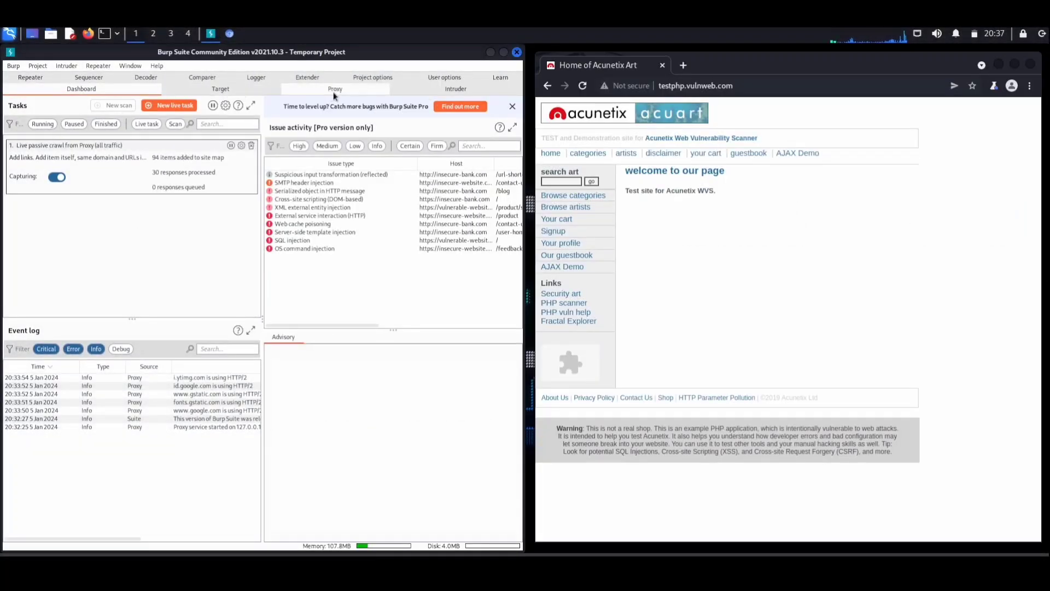
# Step: Intercept and forward the art categories, cart, and login page requests in Burp
pyautogui.click(335, 88)
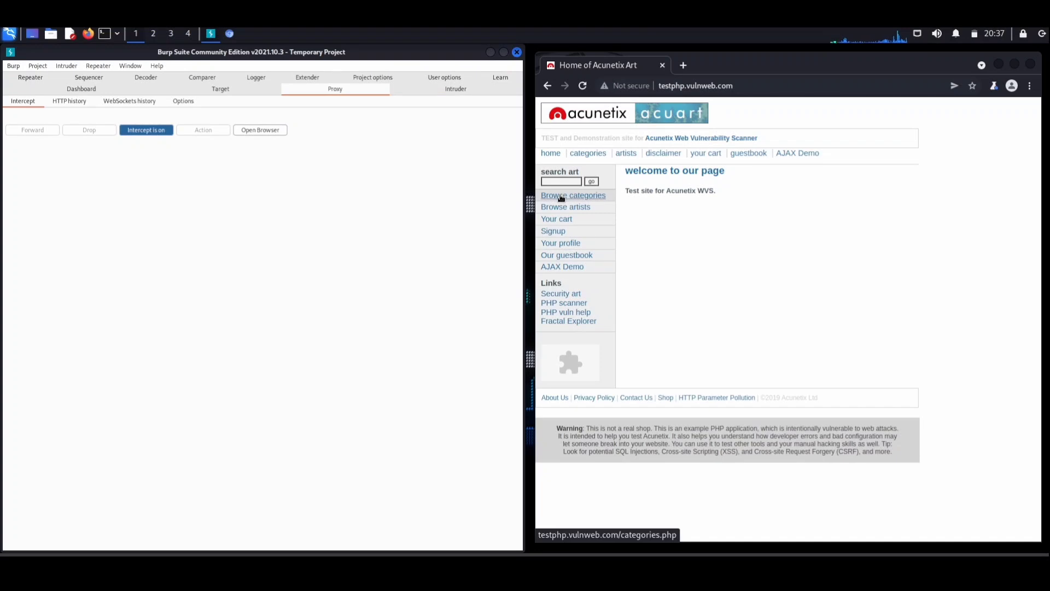
pyautogui.click(573, 195)
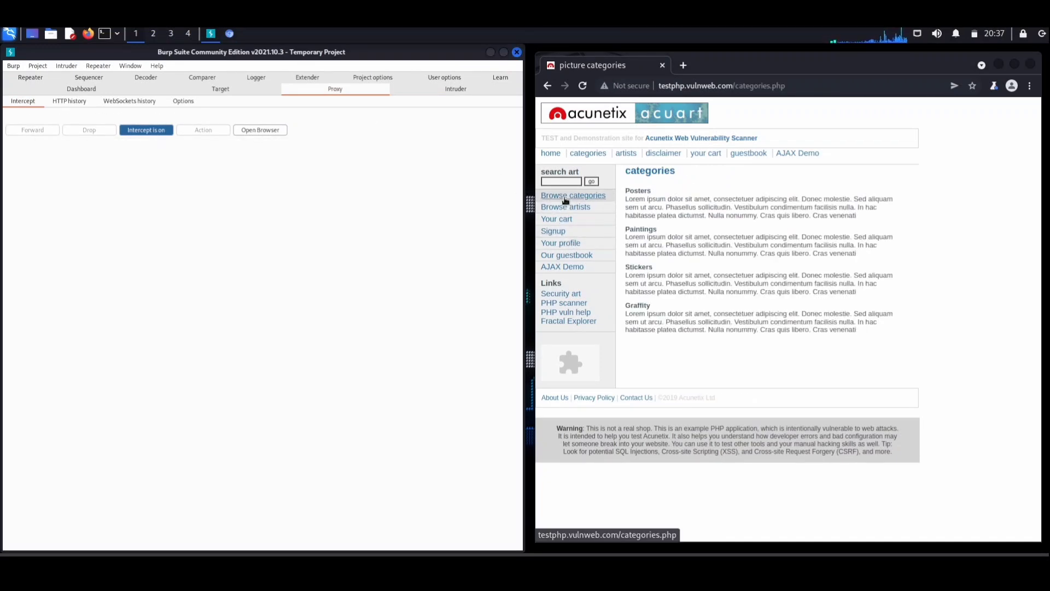
pyautogui.click(557, 218)
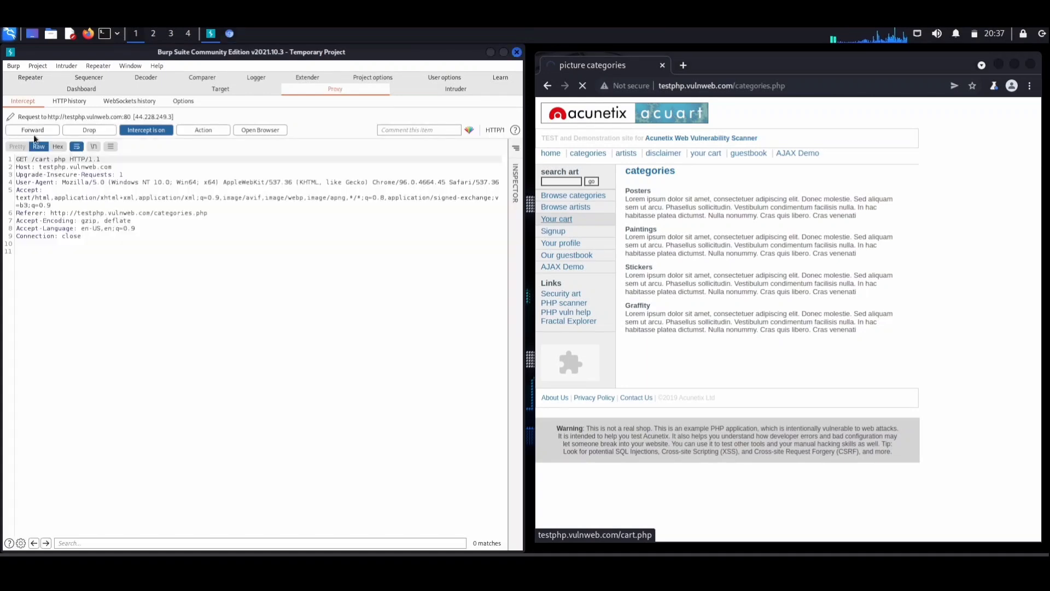
pyautogui.click(33, 129)
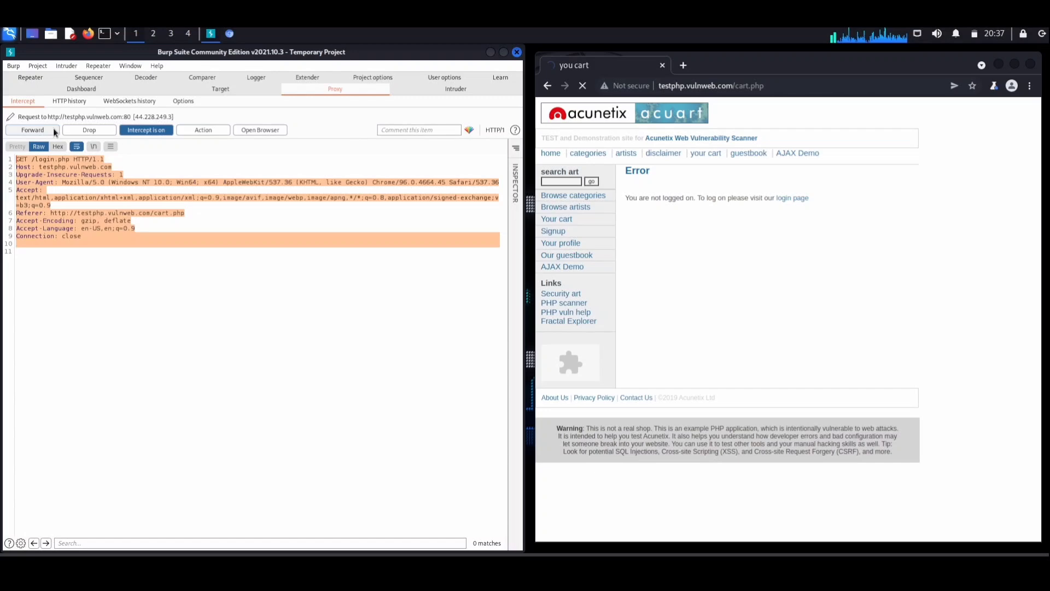
pyautogui.click(32, 129)
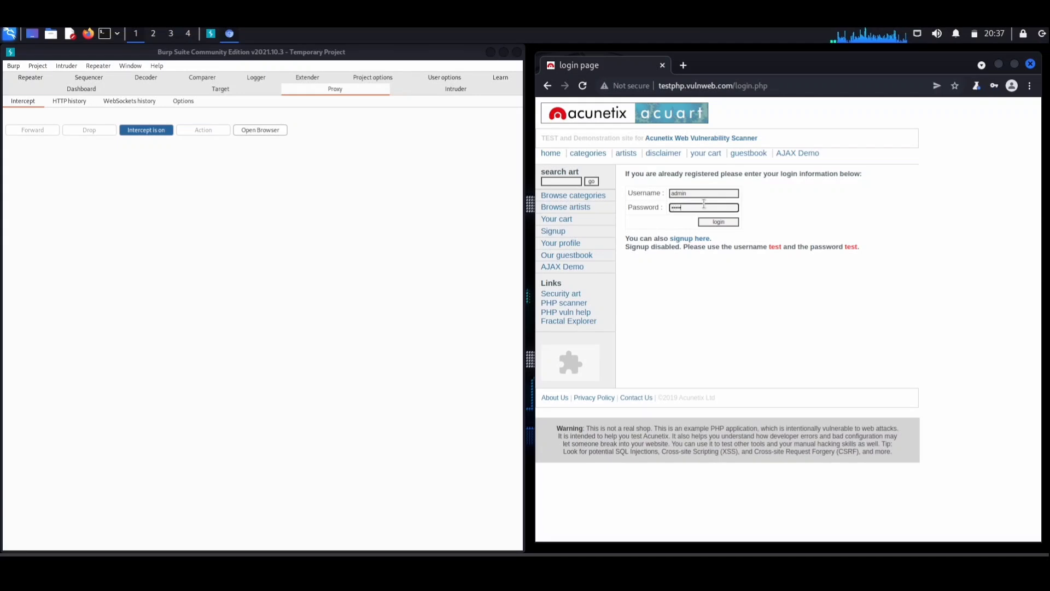
pyautogui.click(717, 221)
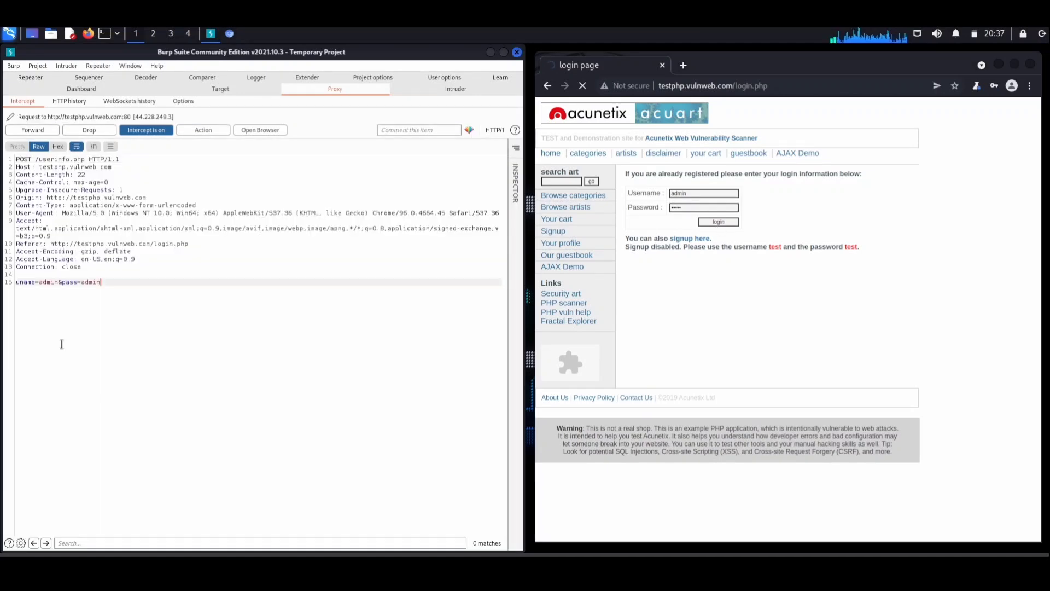
pyautogui.click(32, 130)
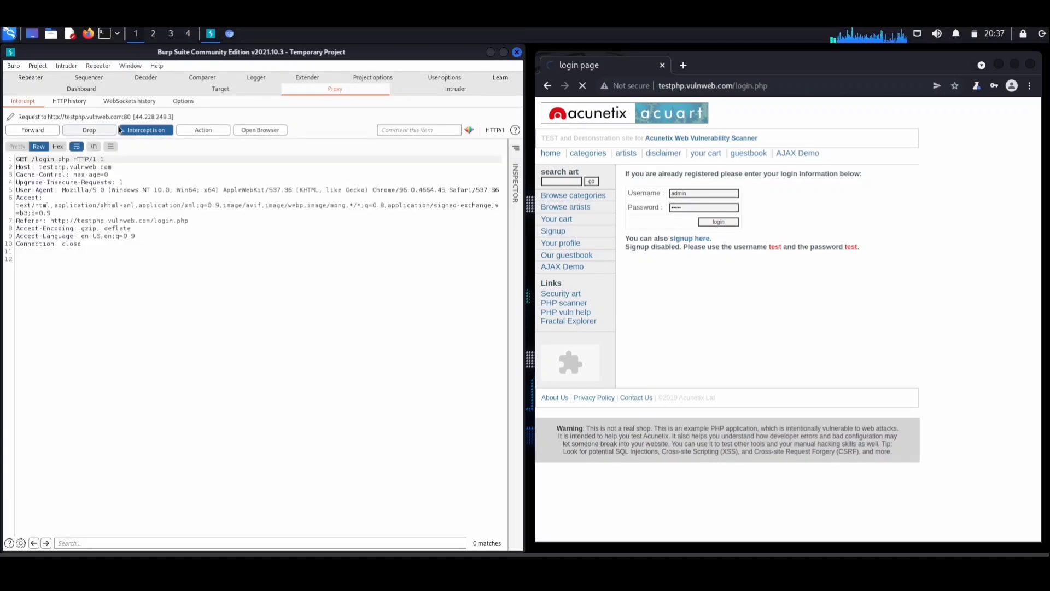
pyautogui.click(32, 129)
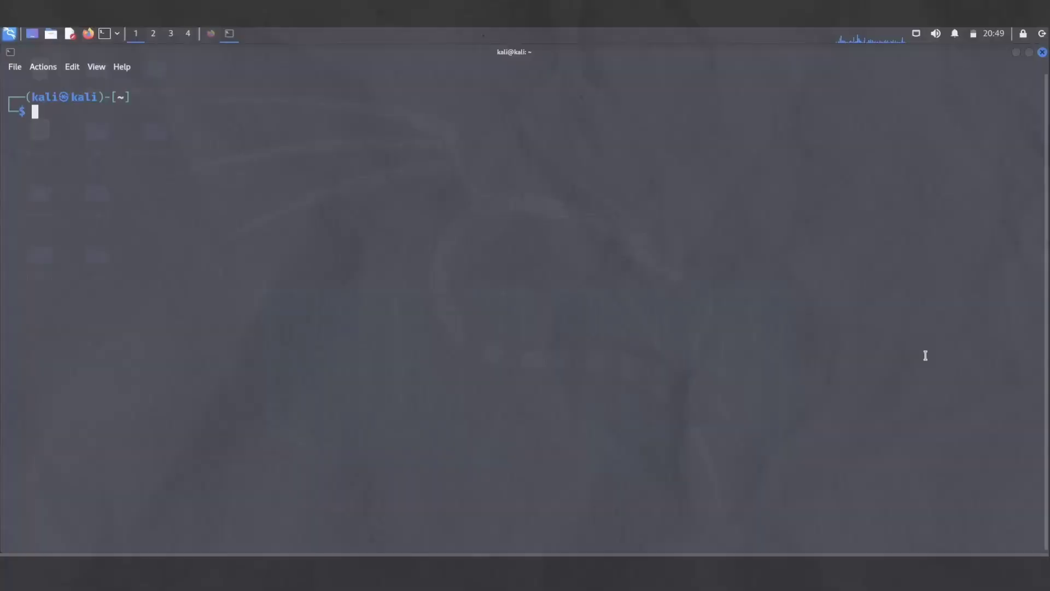
# Step: Launch msfconsole and scroll through its command help
pyautogui.write('msfconsole')
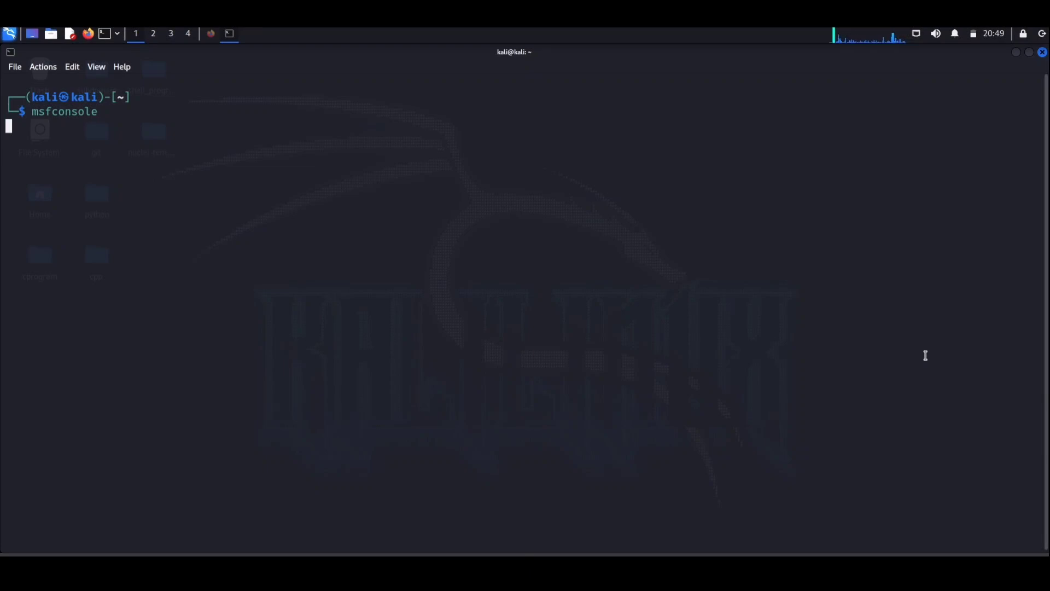
pyautogui.press('Return')
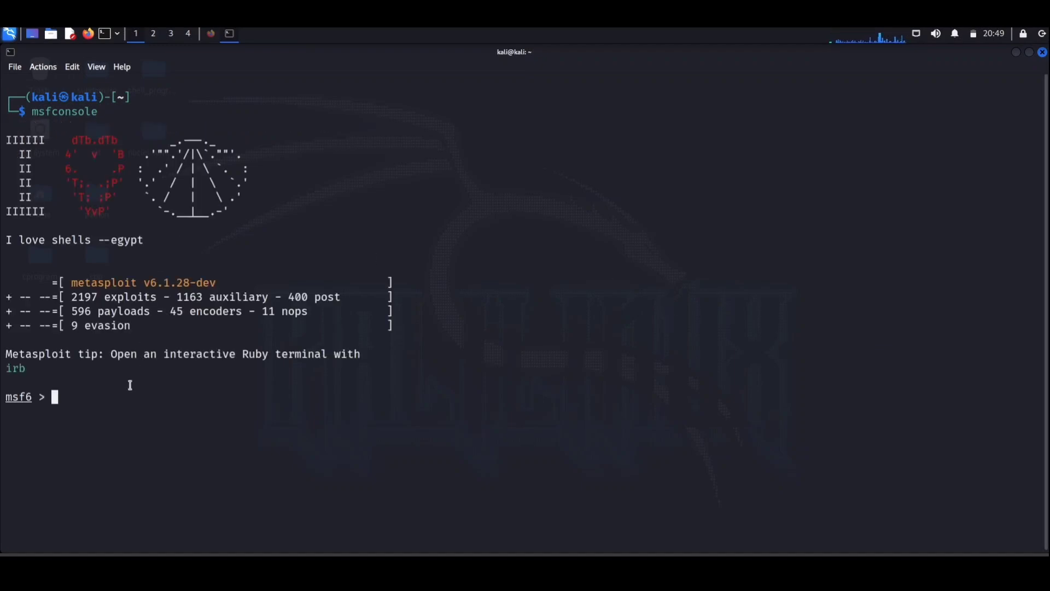
pyautogui.moveTo(125, 494)
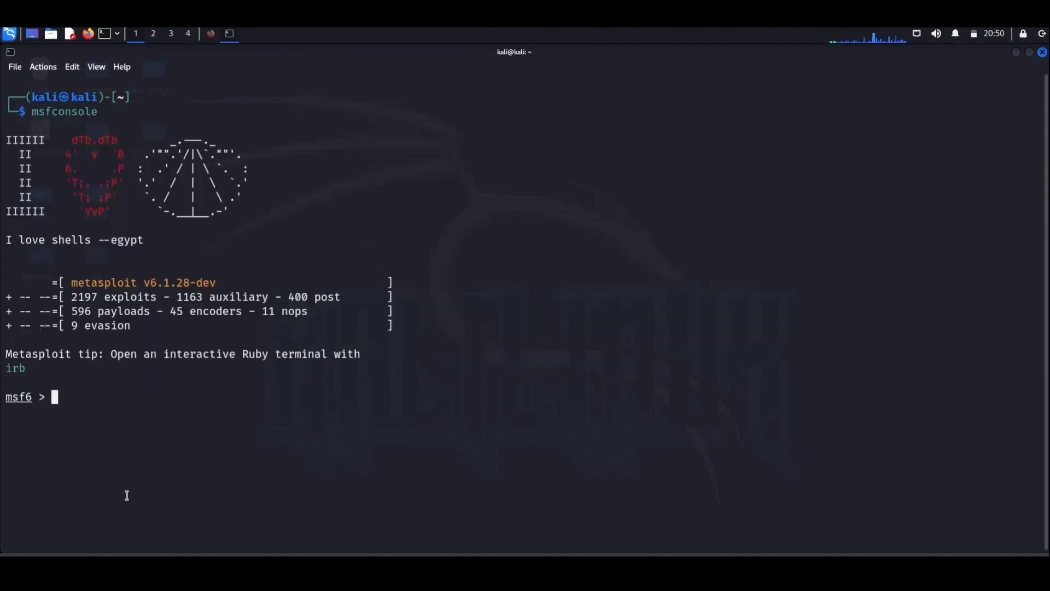
pyautogui.moveTo(212, 373)
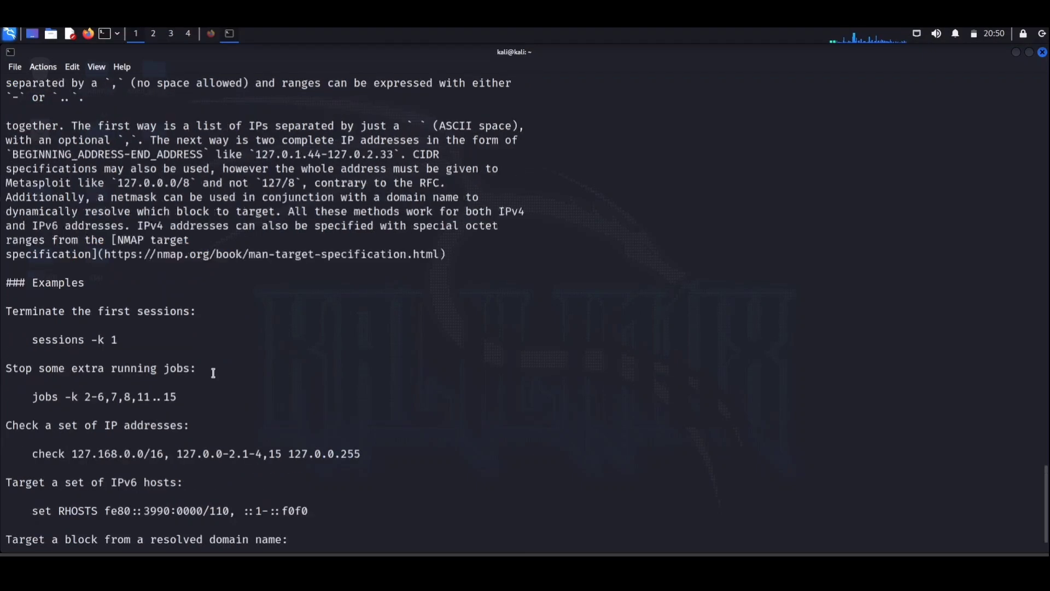
pyautogui.scroll(-3)
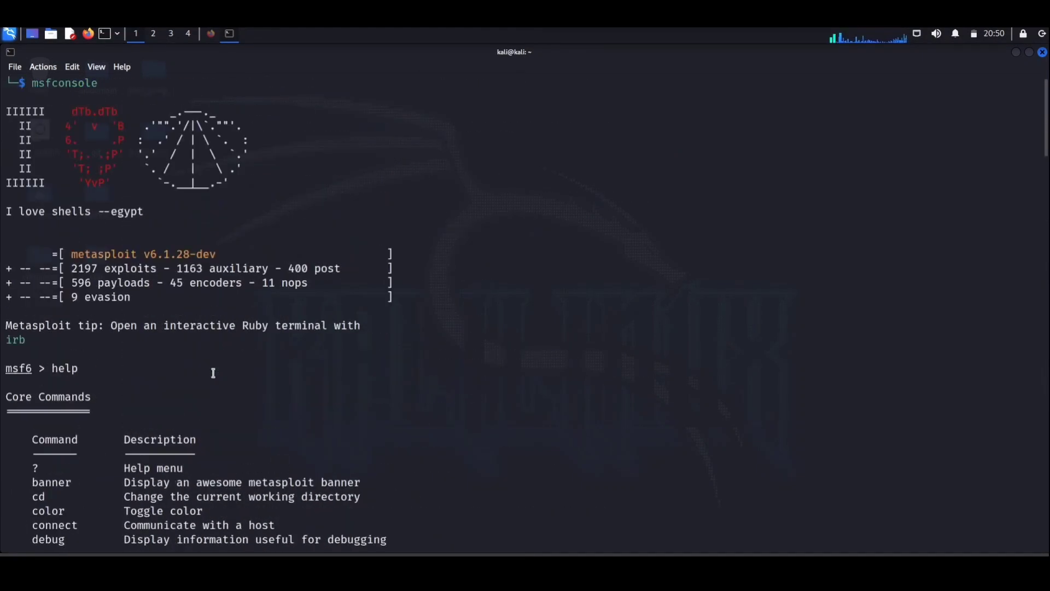
pyautogui.scroll(-3)
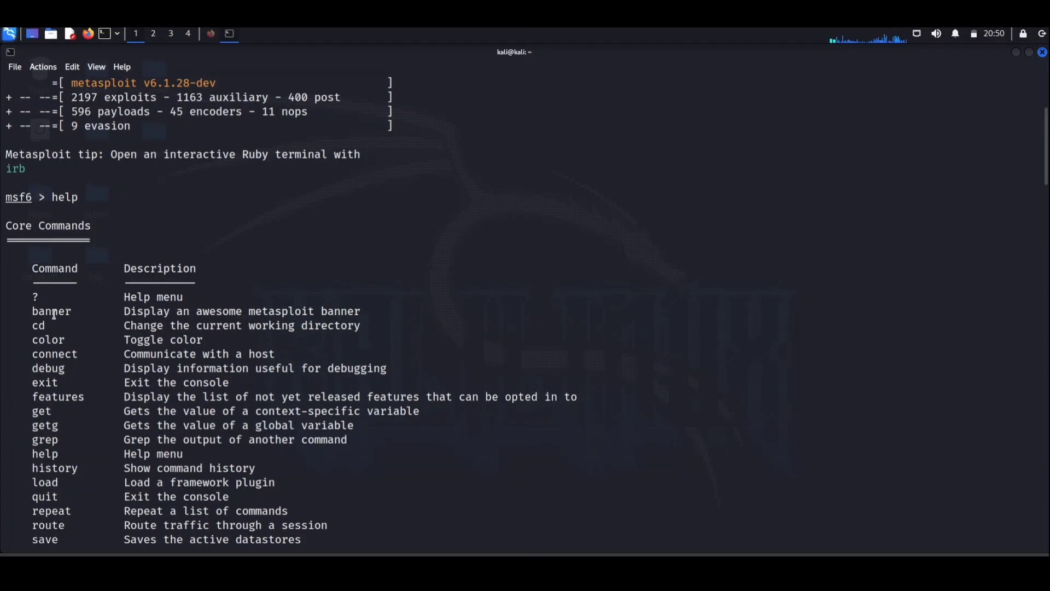
# Step: Run banner, then run search without arguments to view its keywords and examples
pyautogui.doubleClick(51, 310)
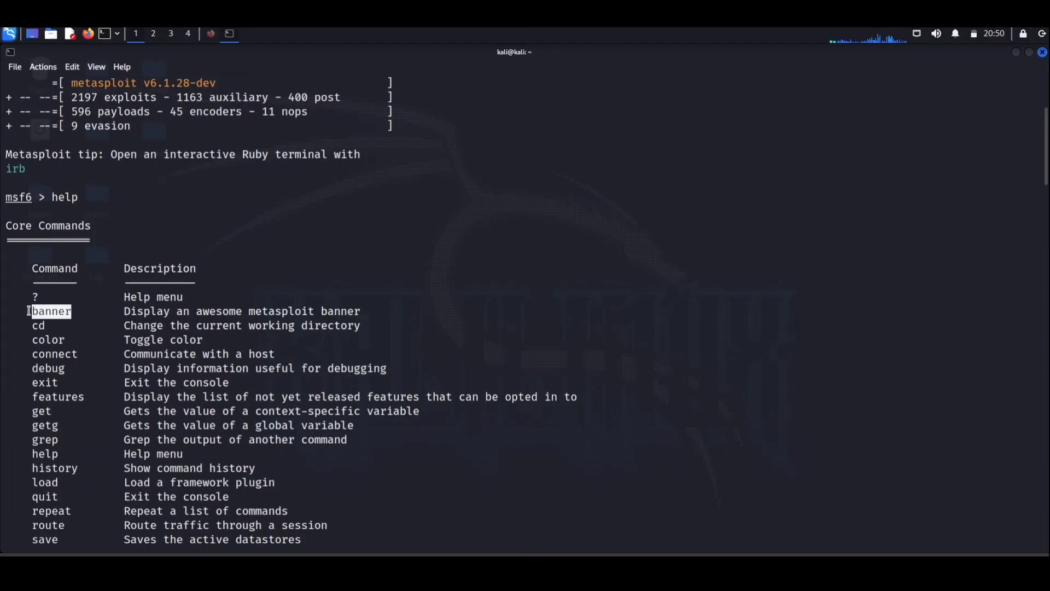
pyautogui.scroll(-3)
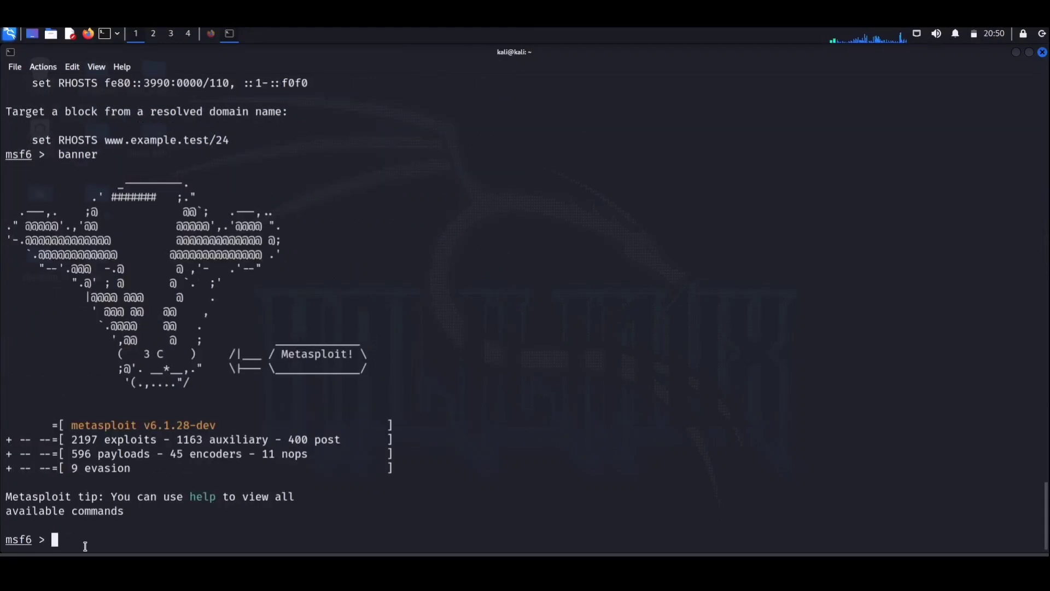
pyautogui.write('sear')
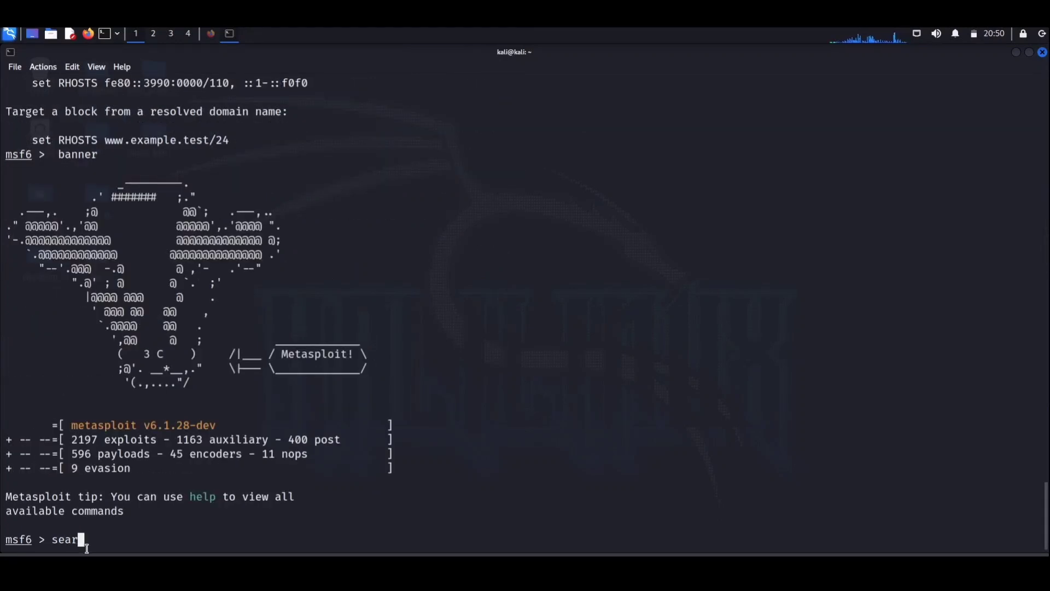
pyautogui.press('Return')
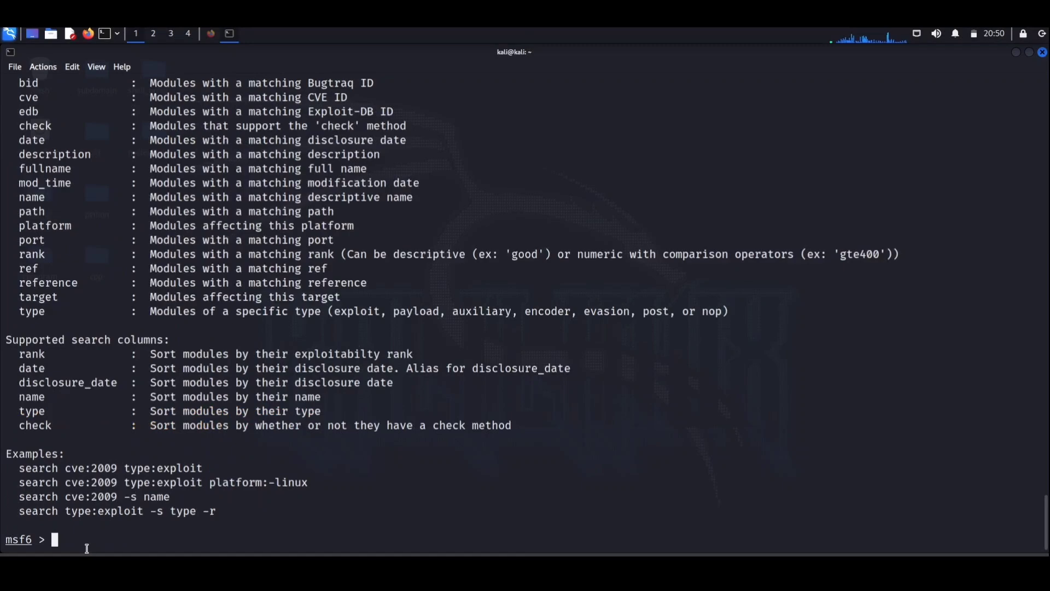
pyautogui.scroll(3)
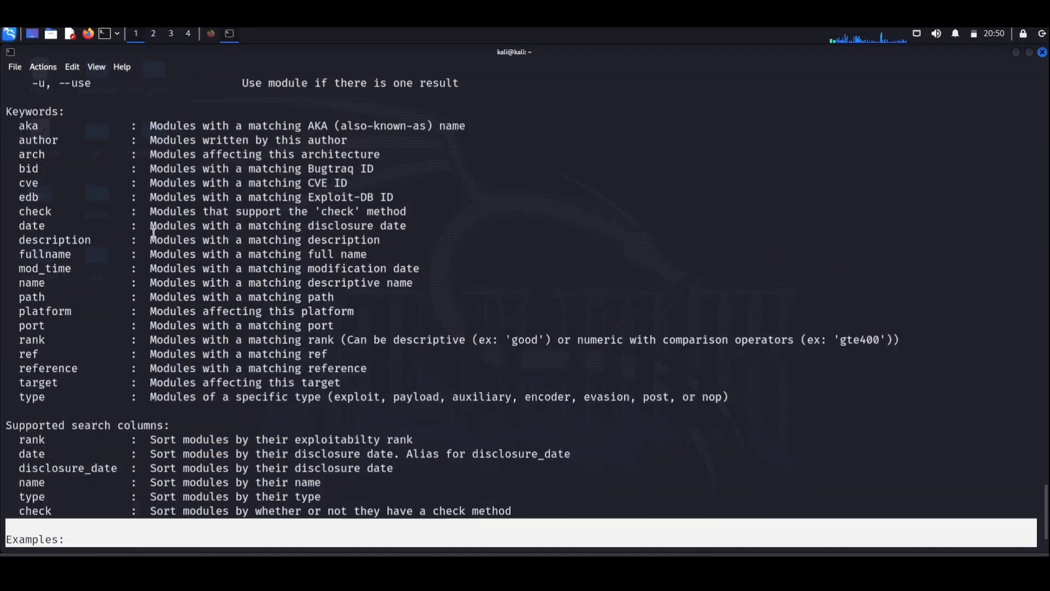
pyautogui.scroll(-3)
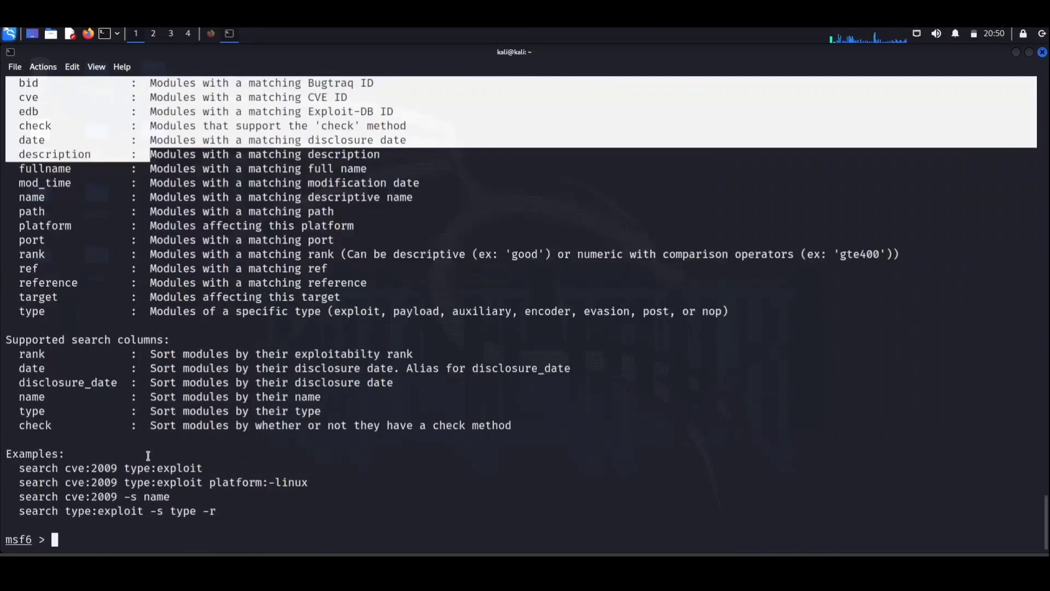